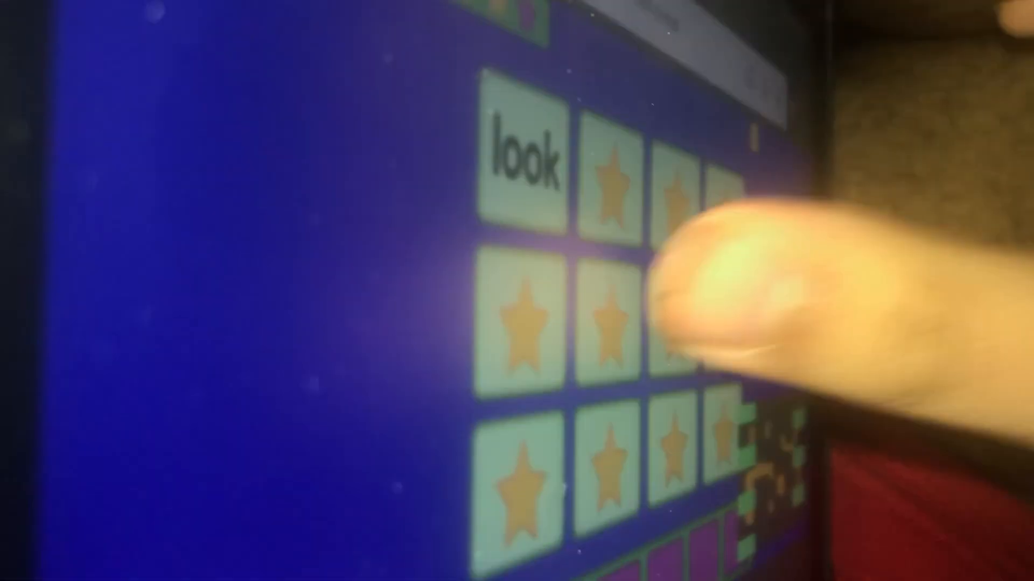
Step: Flip the third middle-row star card, revealing 'come' beside the face-up 'look' card
left_click(666, 316)
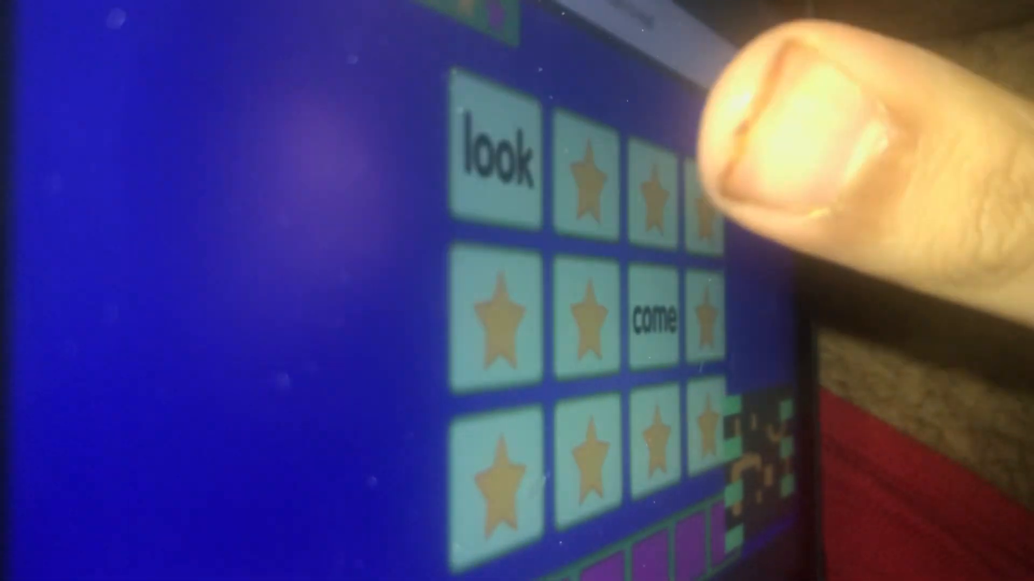